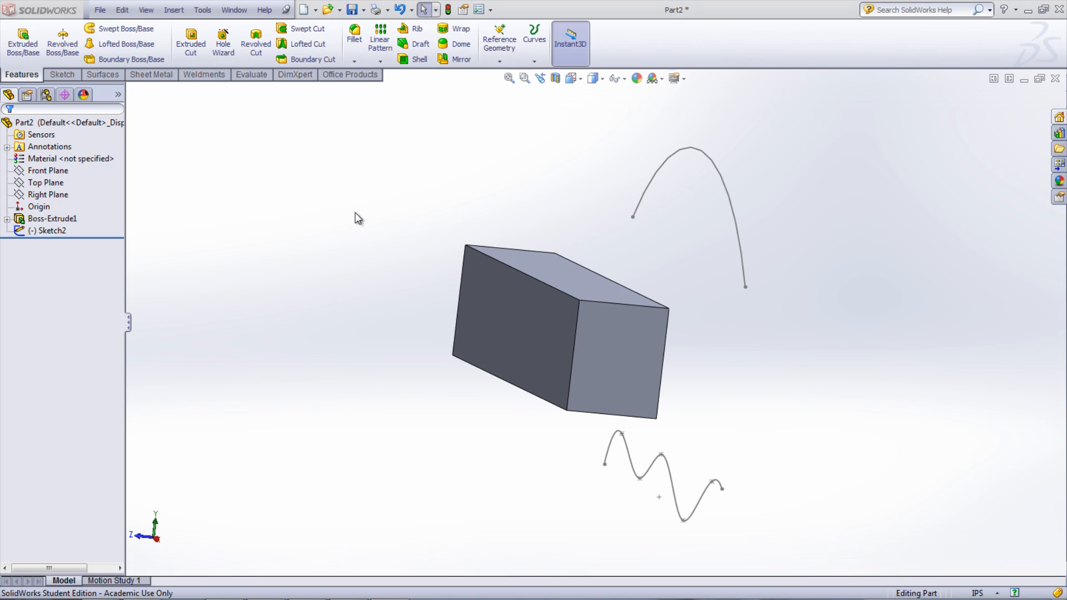
mouse_move(333, 181)
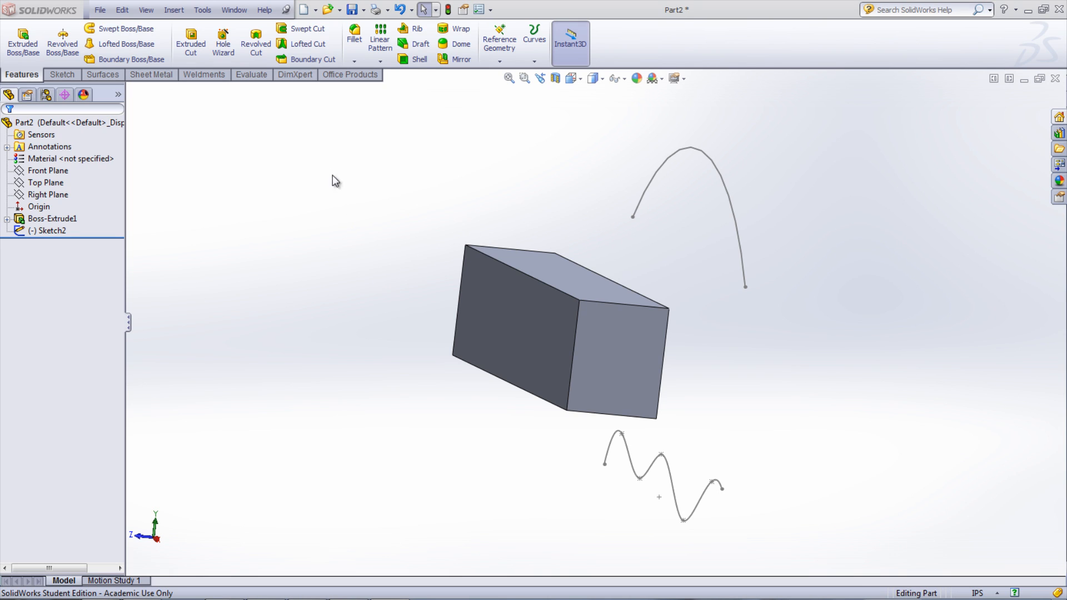
Start a Curve-to-curve Deform pairing Edge<1> with Arc1 and Edge<2> with Spline2, preview hidden
left_click(173, 10)
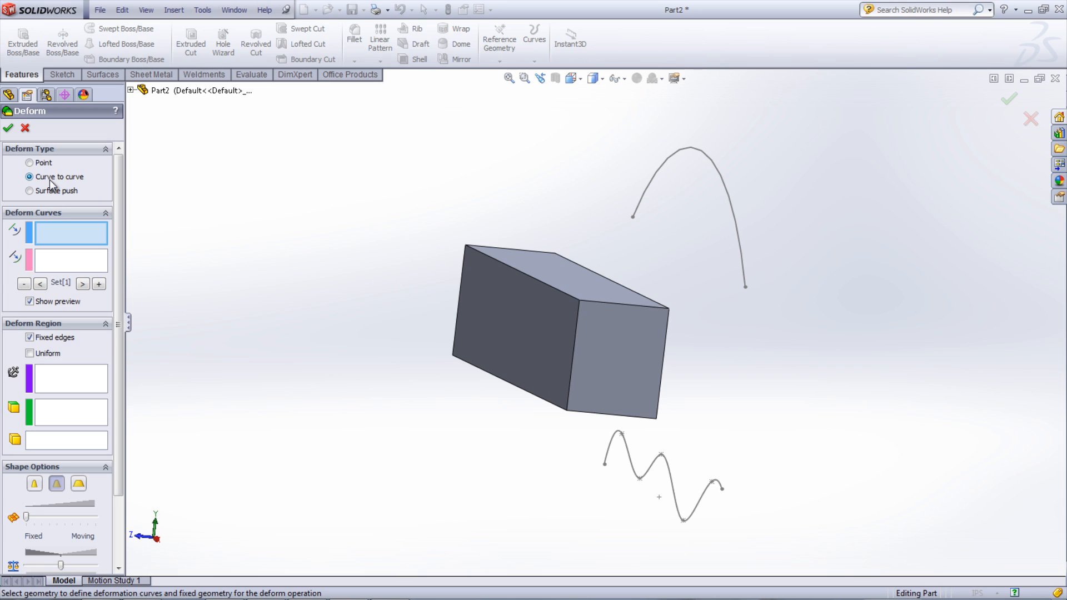
mouse_move(729, 325)
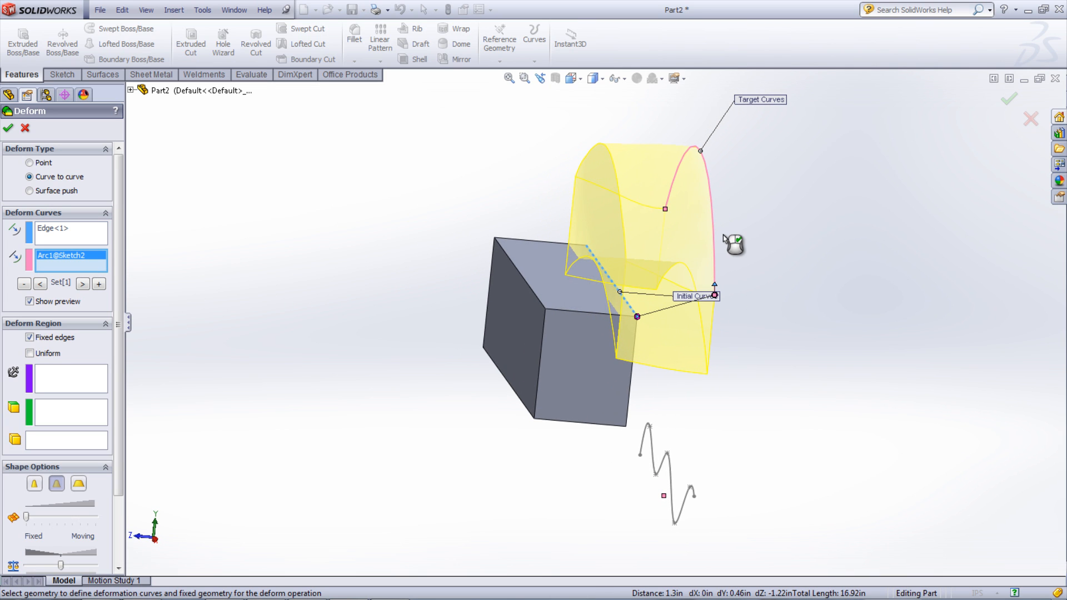
mouse_move(161, 291)
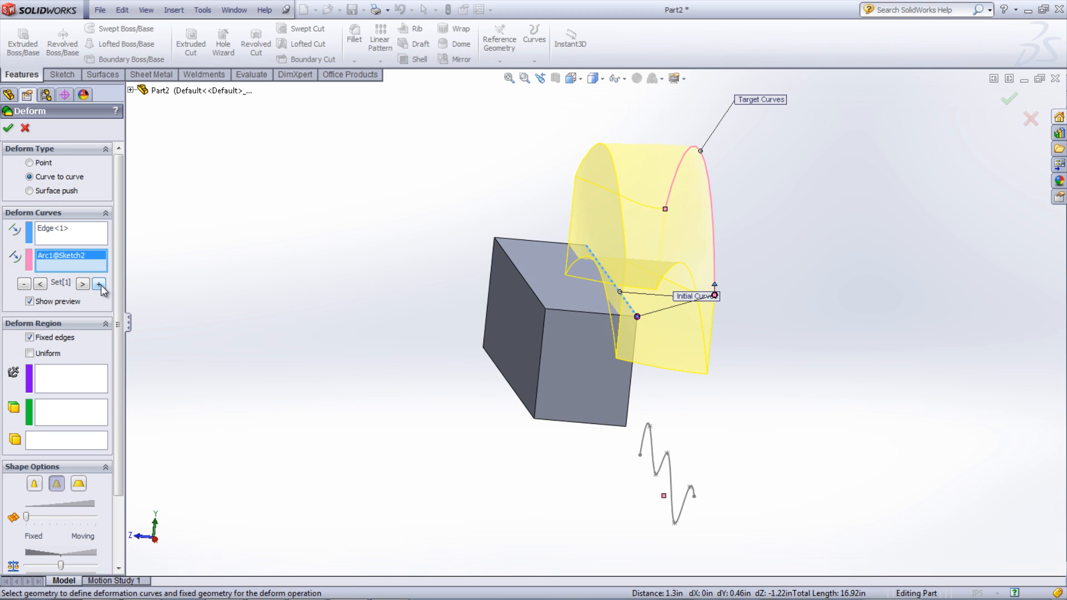
left_click(99, 284)
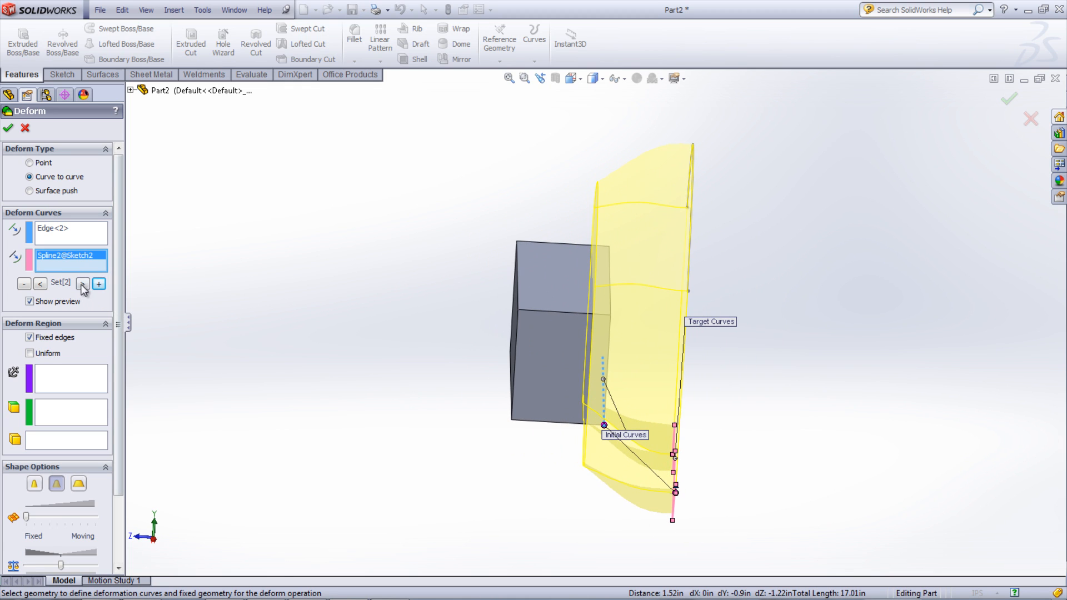
left_click(82, 283)
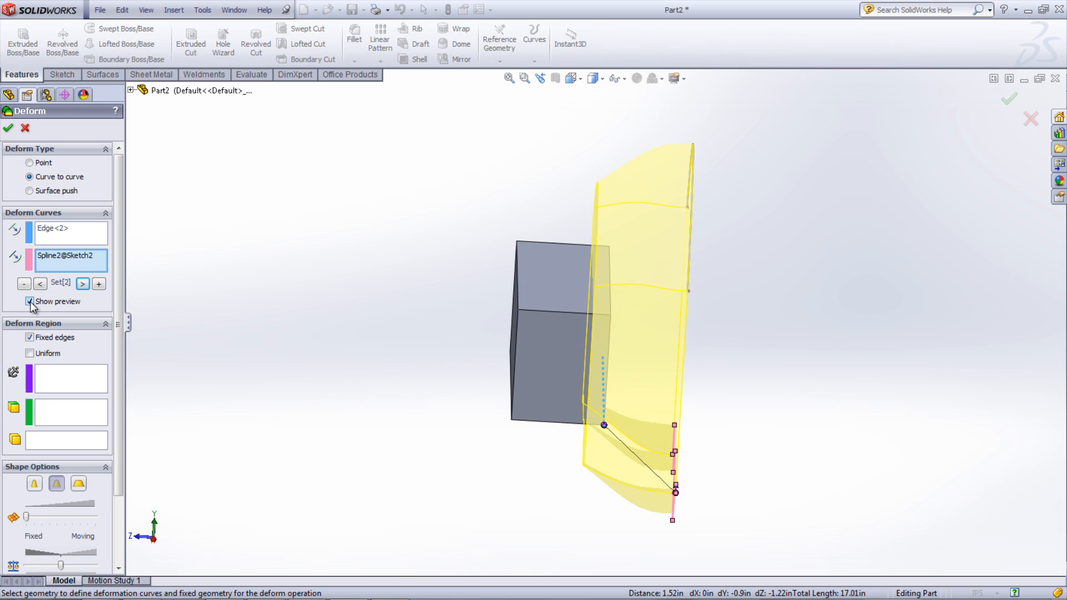
left_click(30, 301)
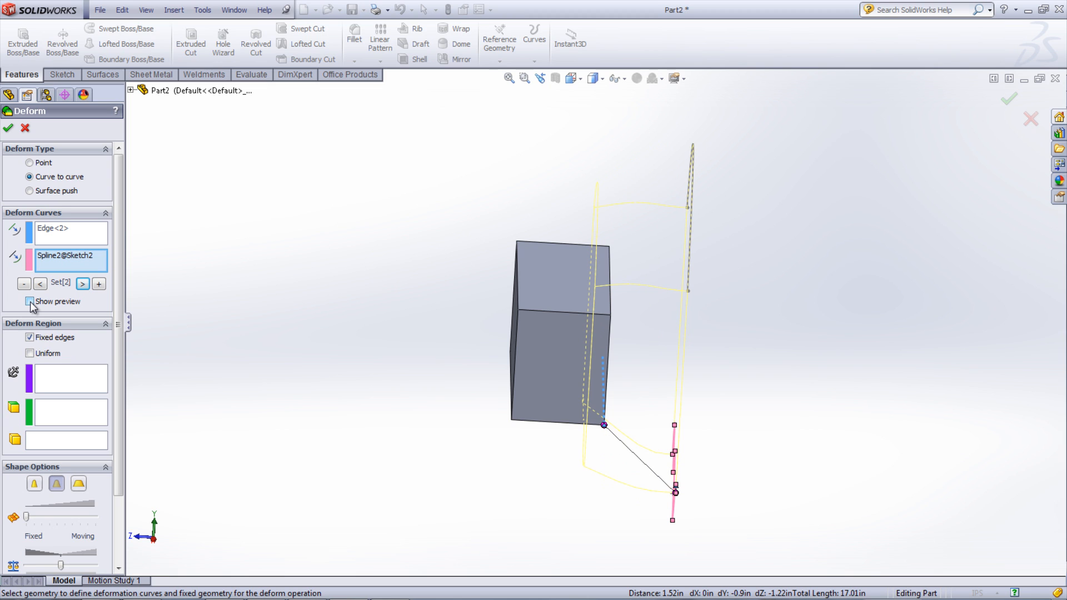
Re-show the preview, keep edges fixed, hold the block's end face fixed and enable Uniform deformation
left_click(30, 301)
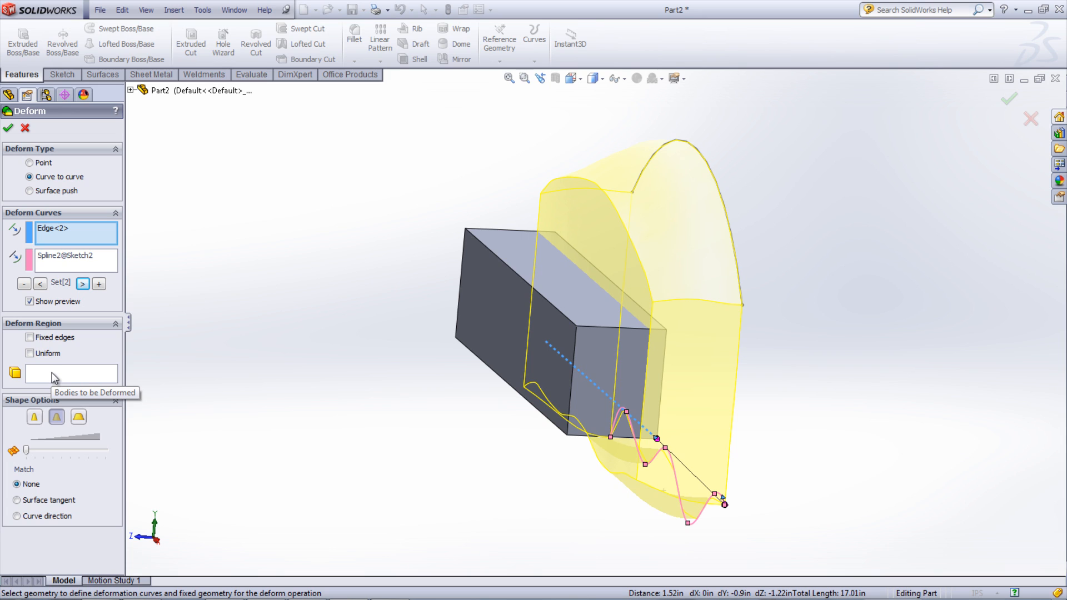
left_click(29, 337)
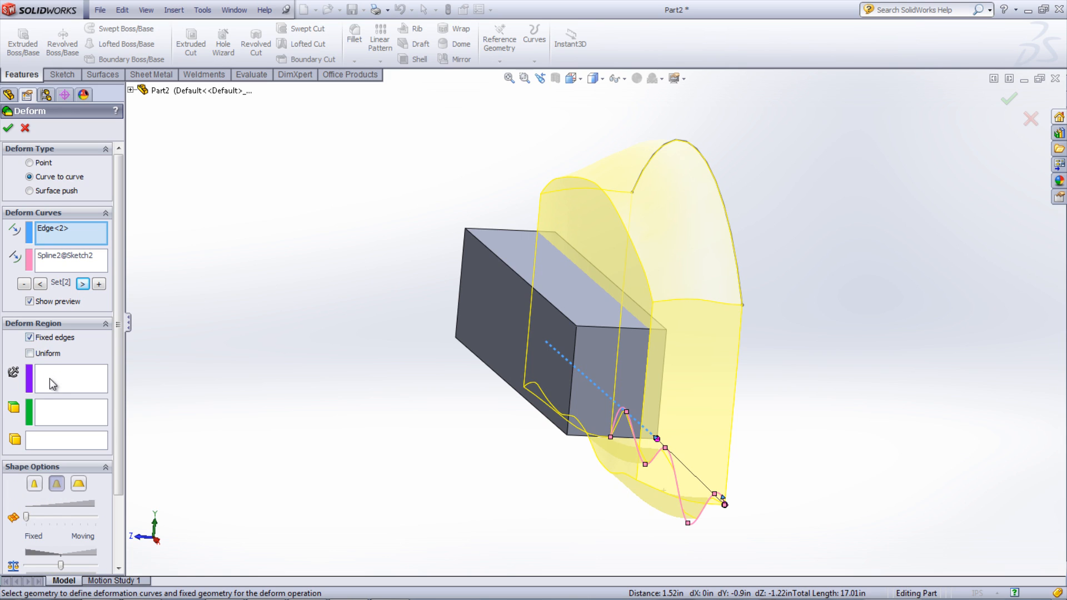
left_click(495, 325)
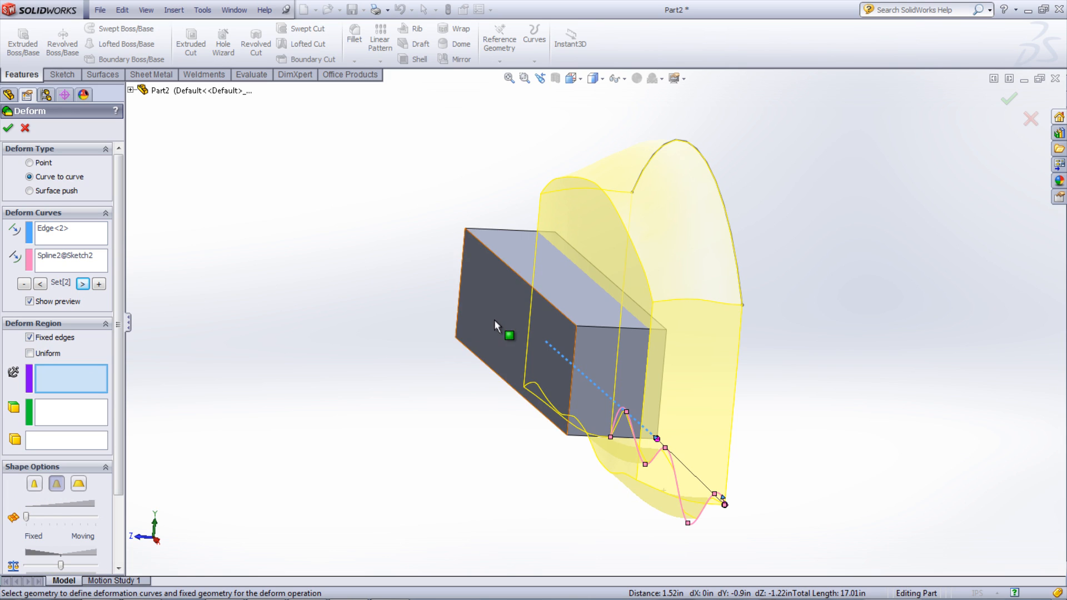
left_click(509, 334)
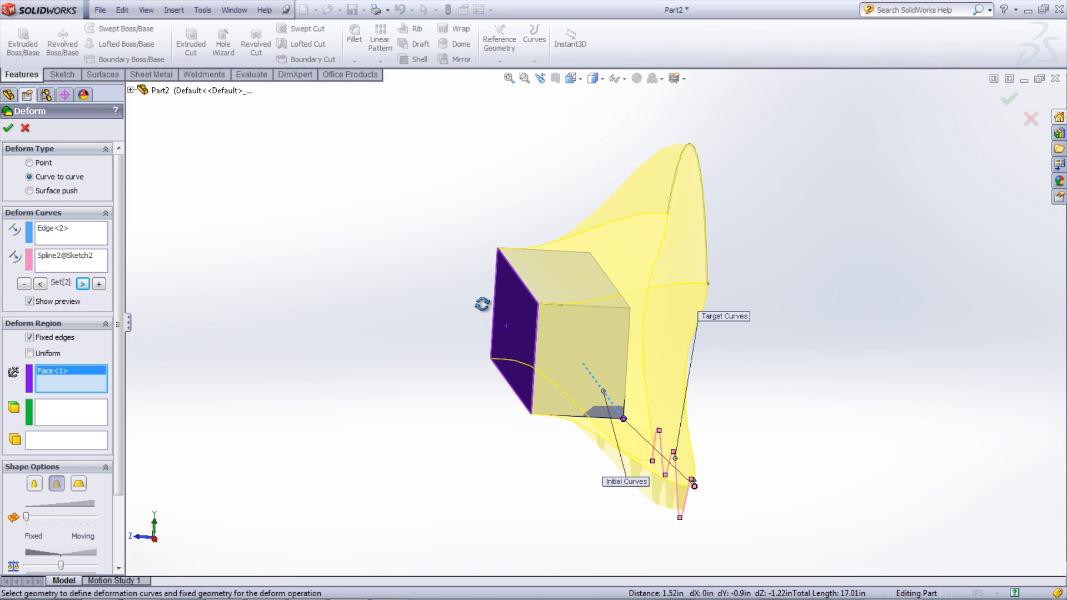
left_click(30, 353)
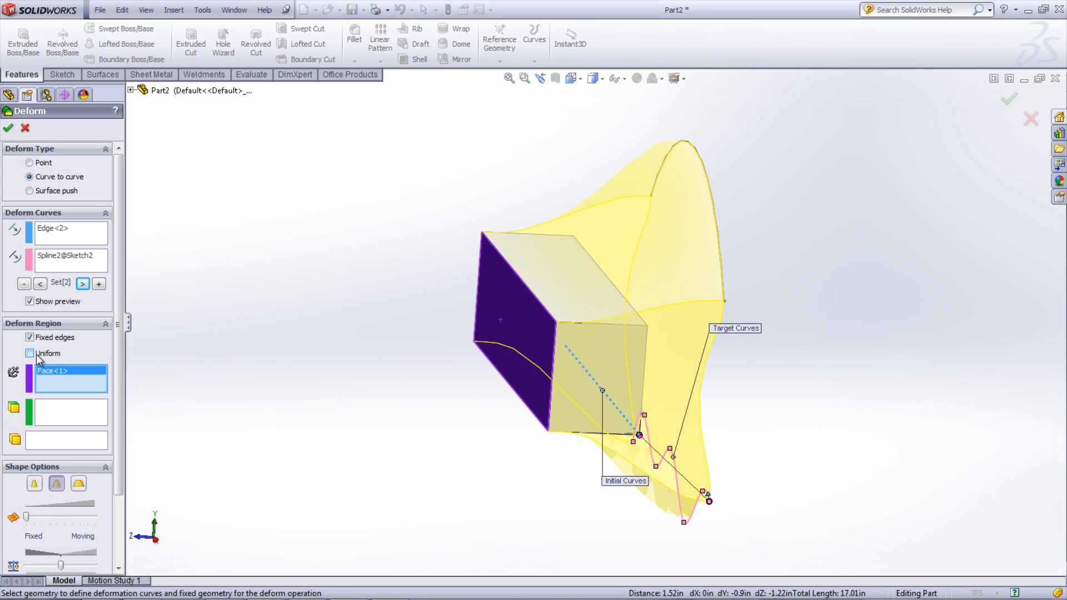
left_click(30, 354)
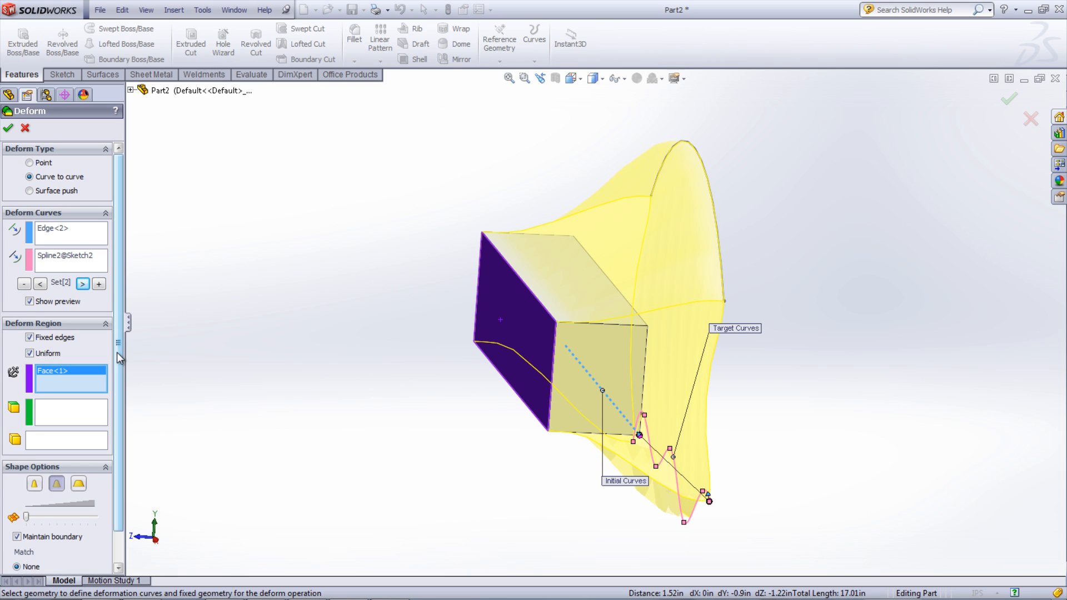
Choose the stiffest shape, weighting midway toward Moving, Uniform off and lower shape accuracy
scroll("down", 3)
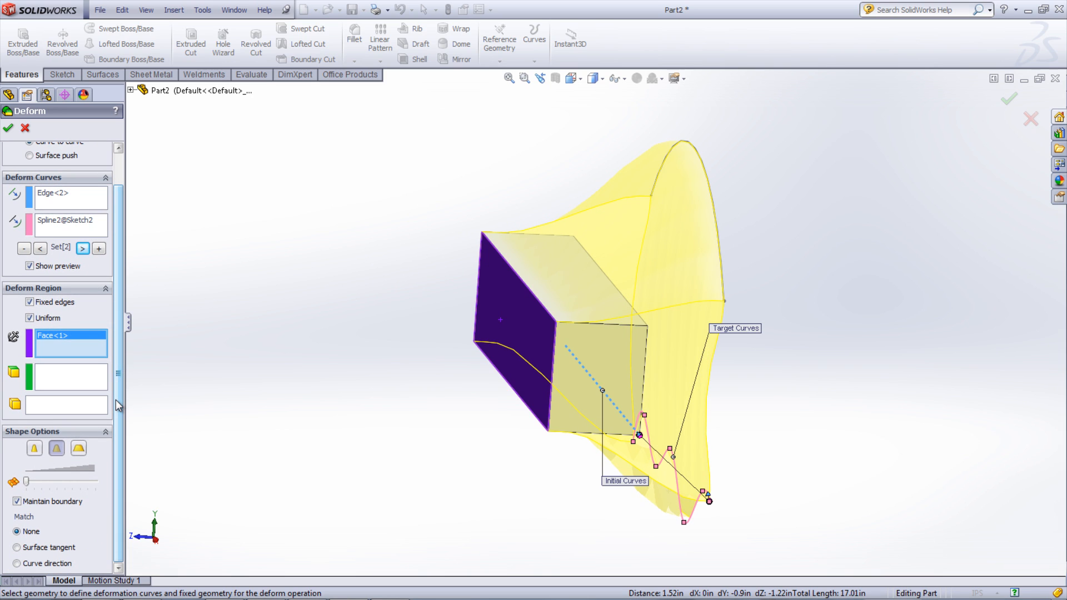
left_click(33, 448)
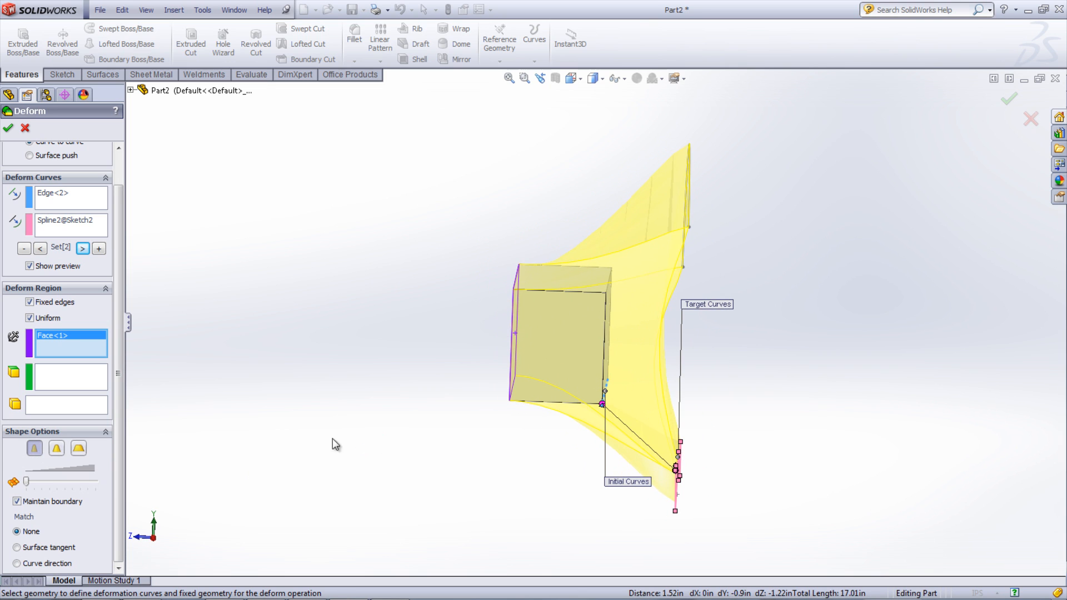
left_click(78, 447)
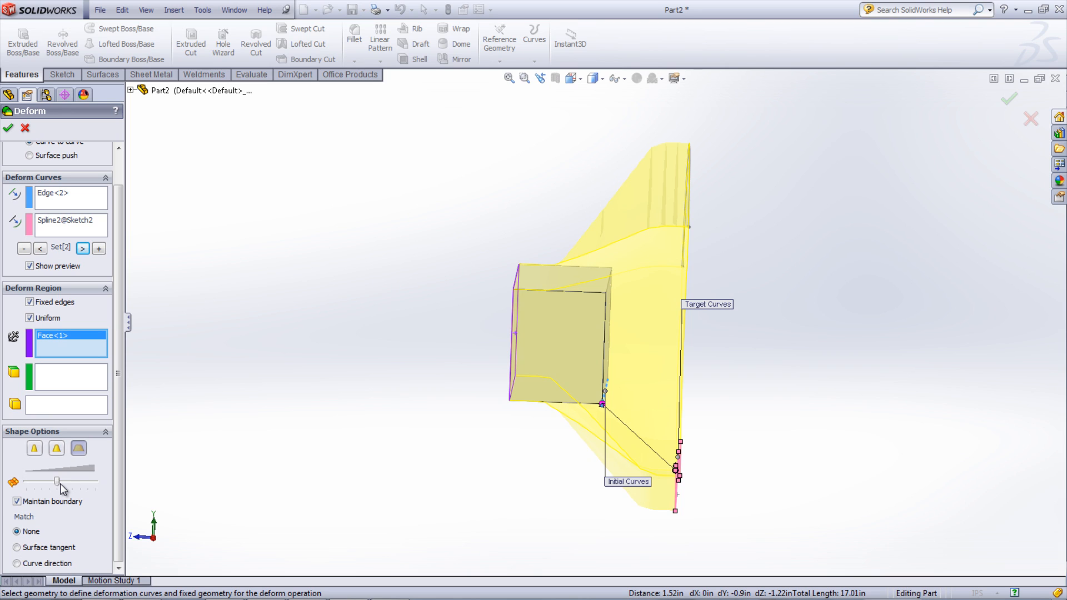
left_click_drag(56, 481, 72, 481)
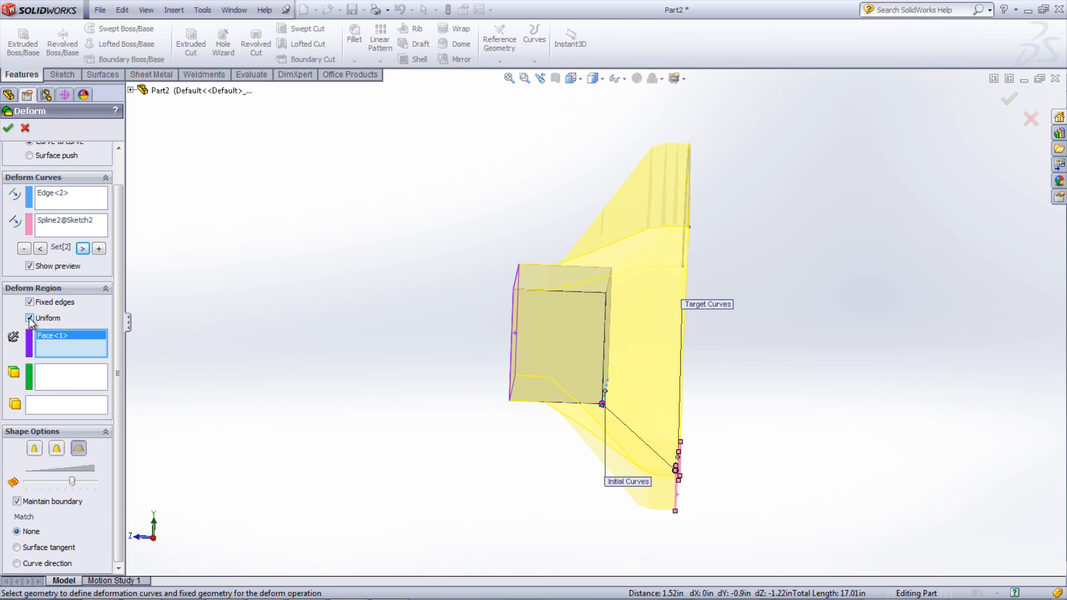
left_click(30, 318)
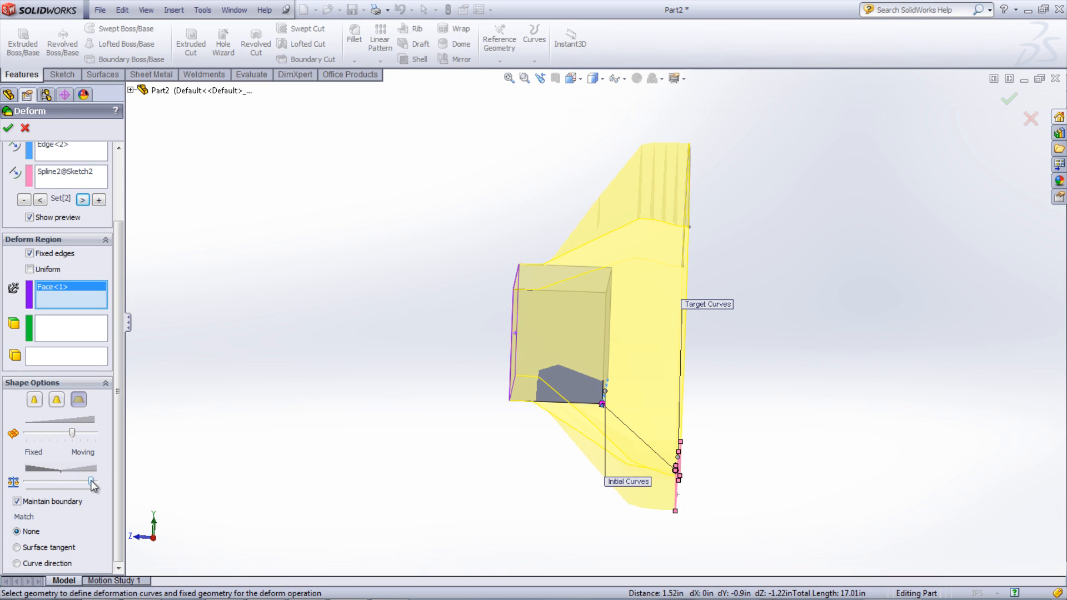
left_click_drag(92, 484, 37, 485)
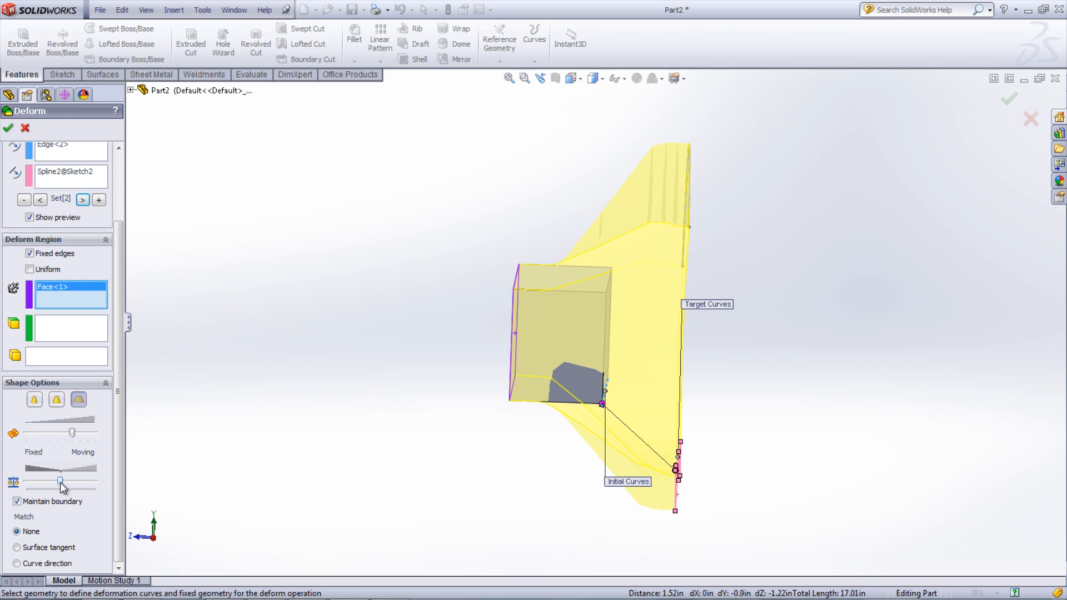
left_click(17, 501)
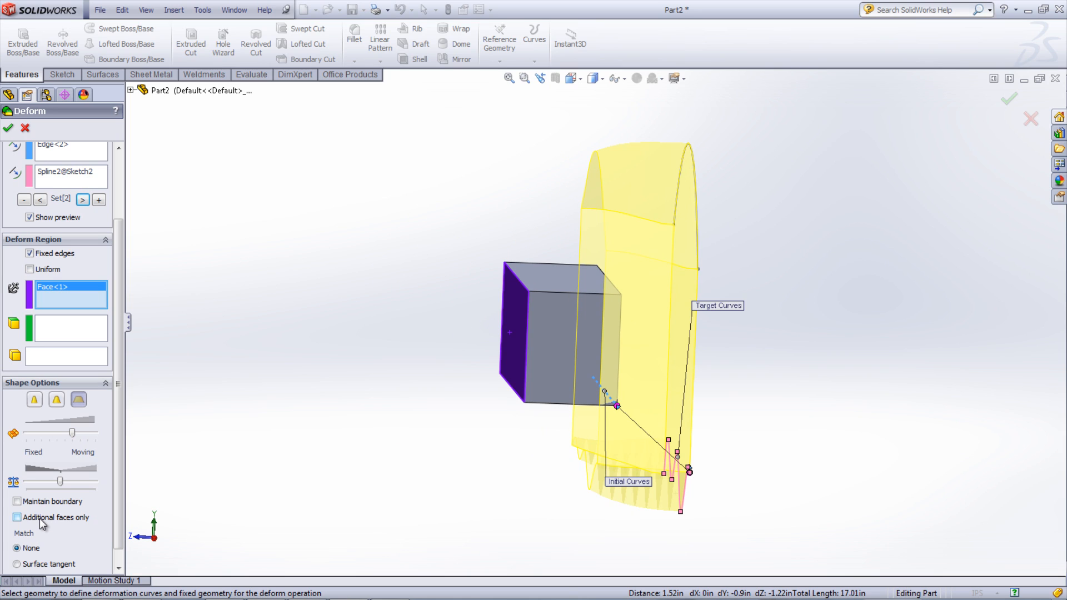
left_click(16, 500)
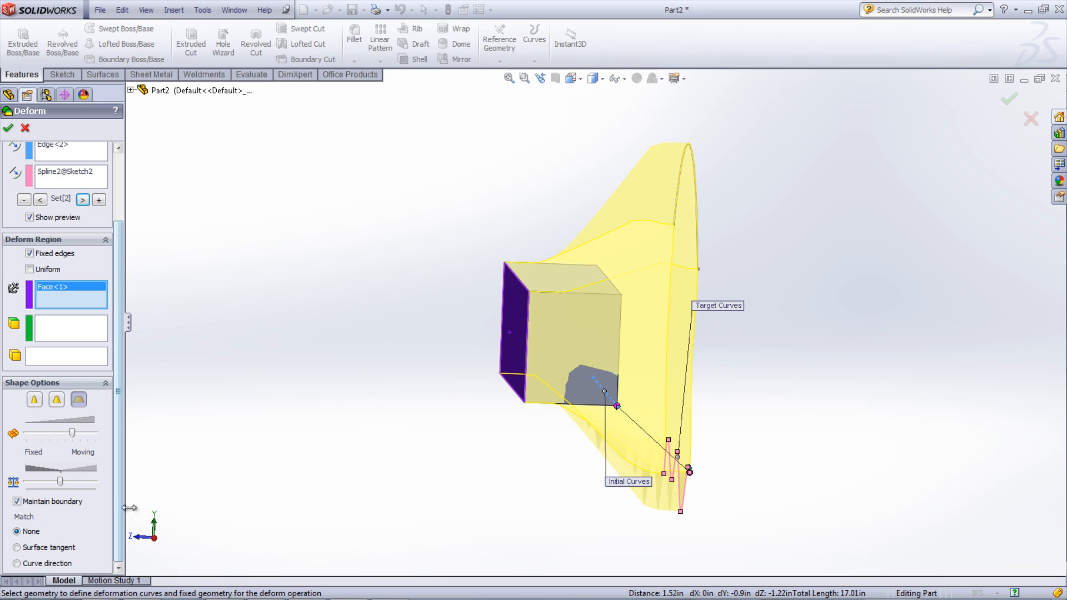
left_click(17, 531)
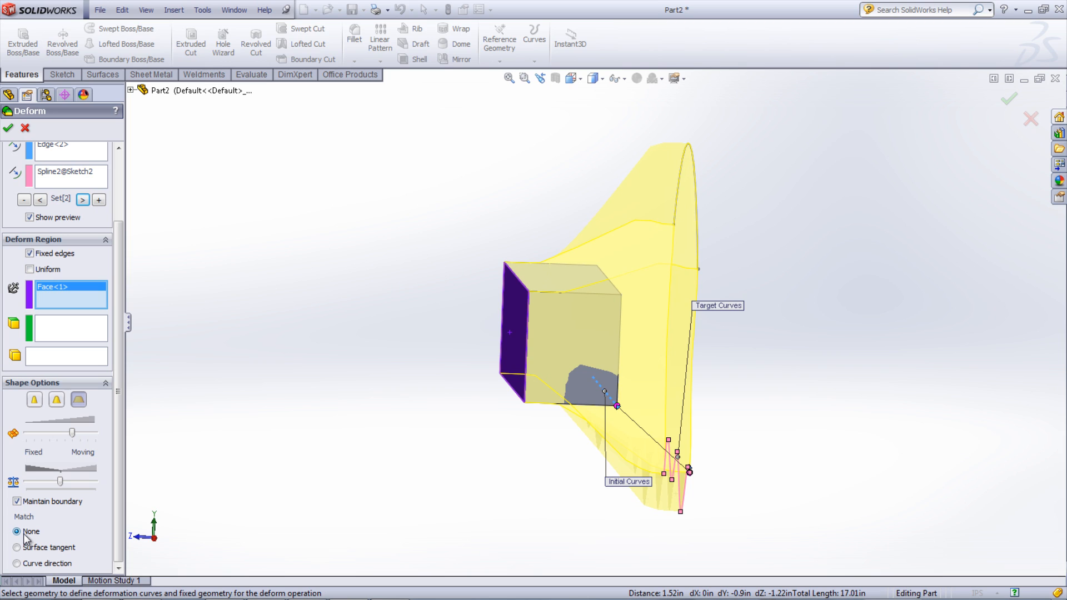
left_click(16, 547)
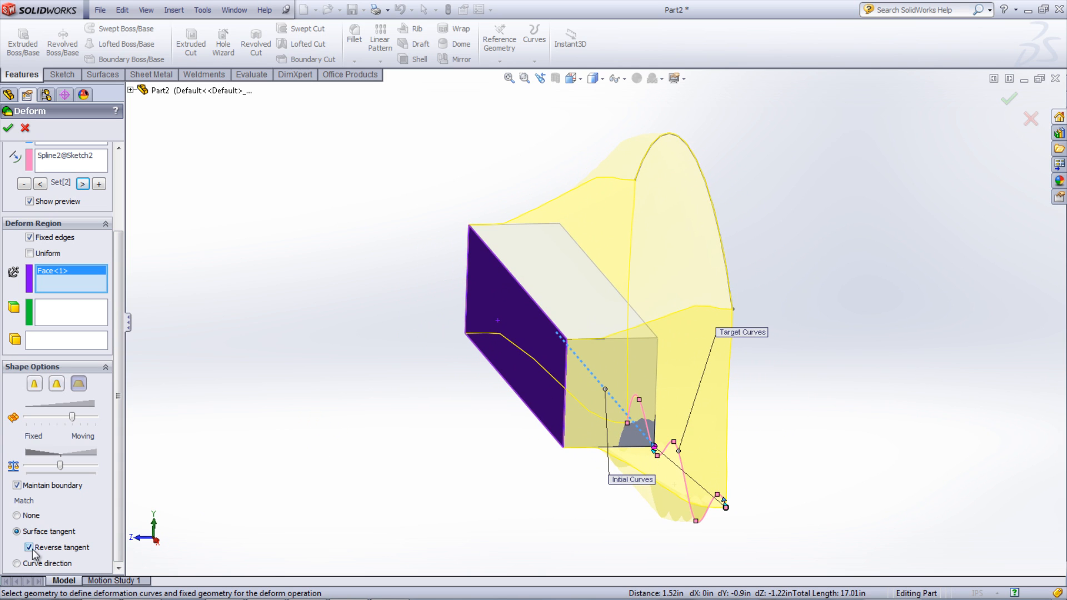
left_click(30, 547)
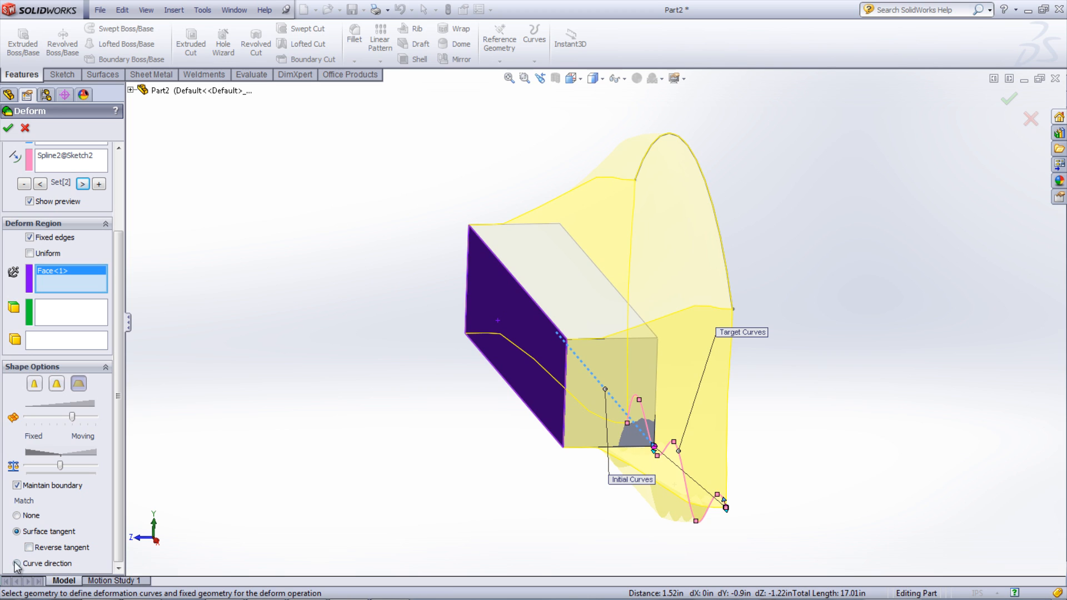
left_click(16, 563)
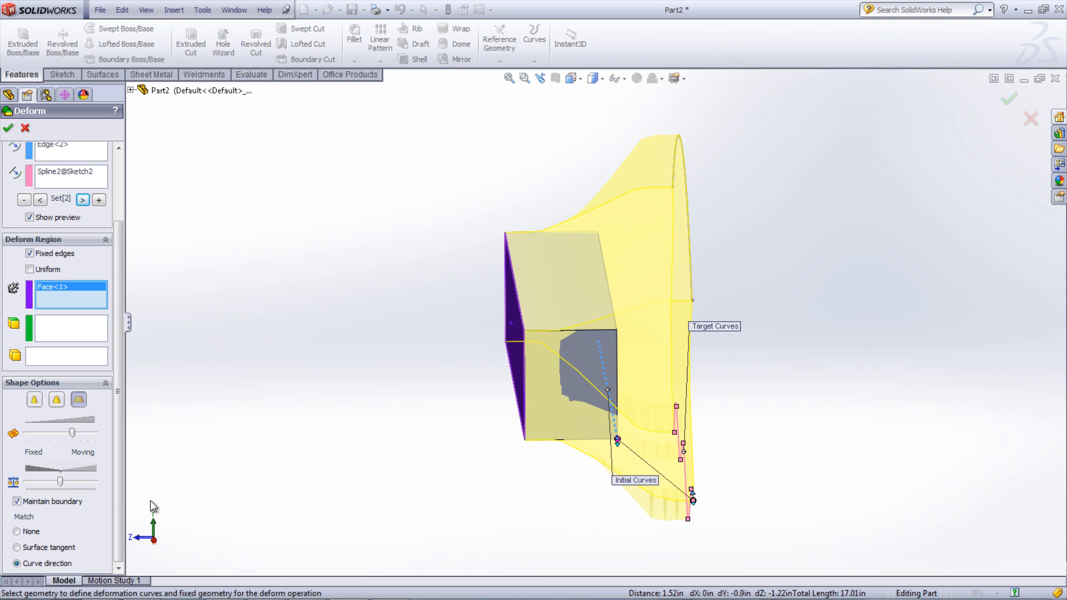
left_click(18, 531)
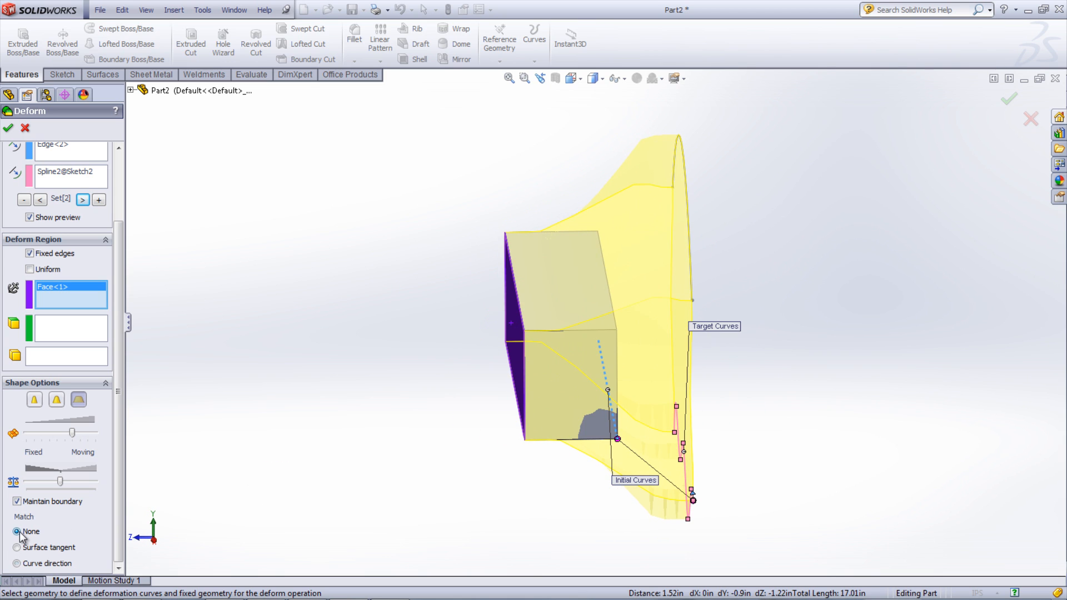